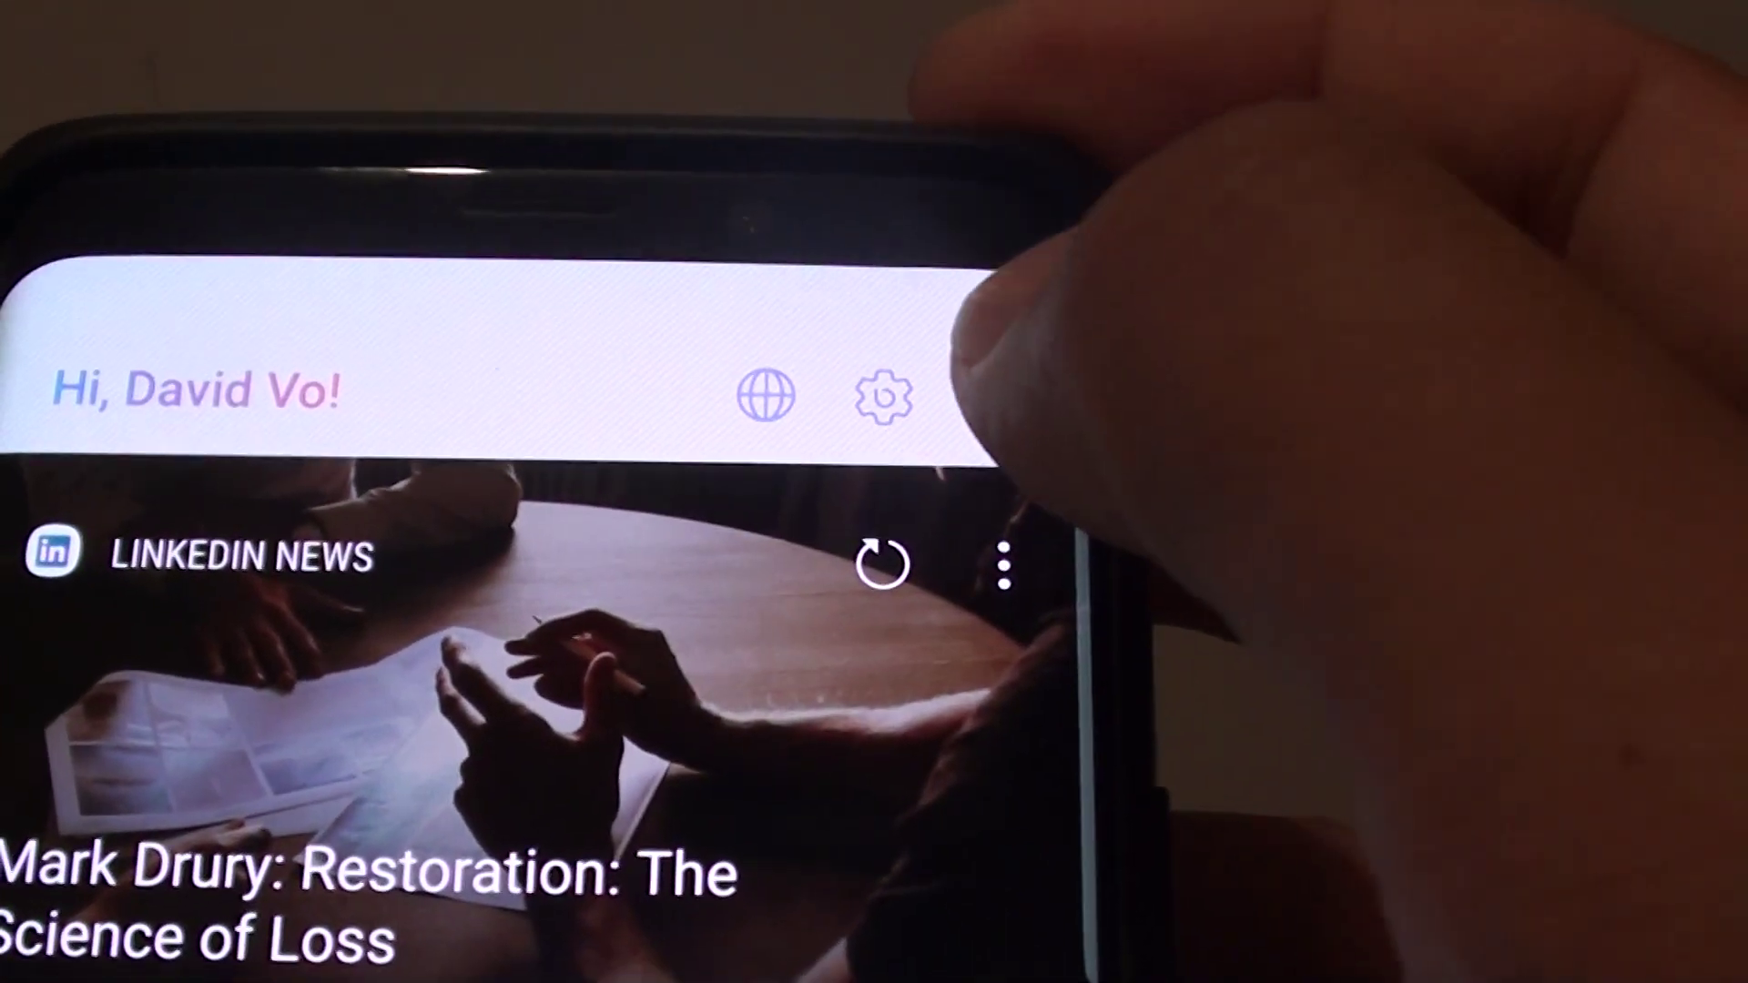
Open Bixby Home's settings from the gear icon in the top bar.
left_click(885, 405)
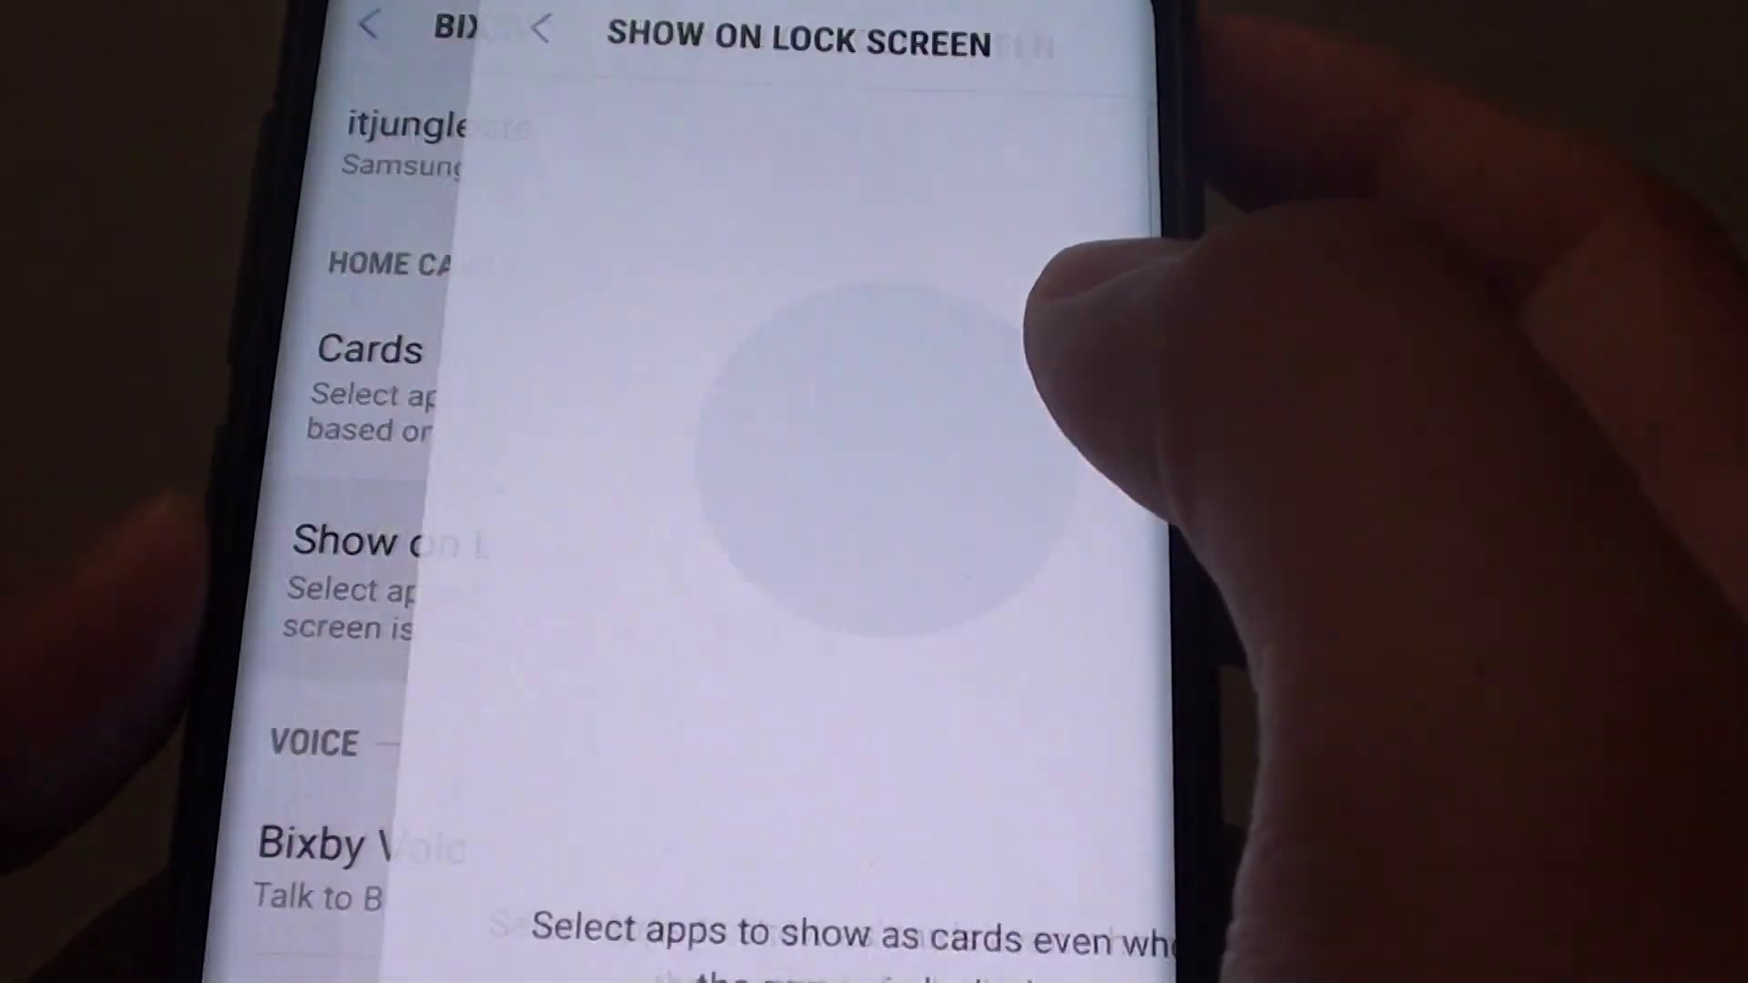
Scroll to the Show cards list where Alarm and Bixby Vision are on and All apps off.
scroll("down", 3)
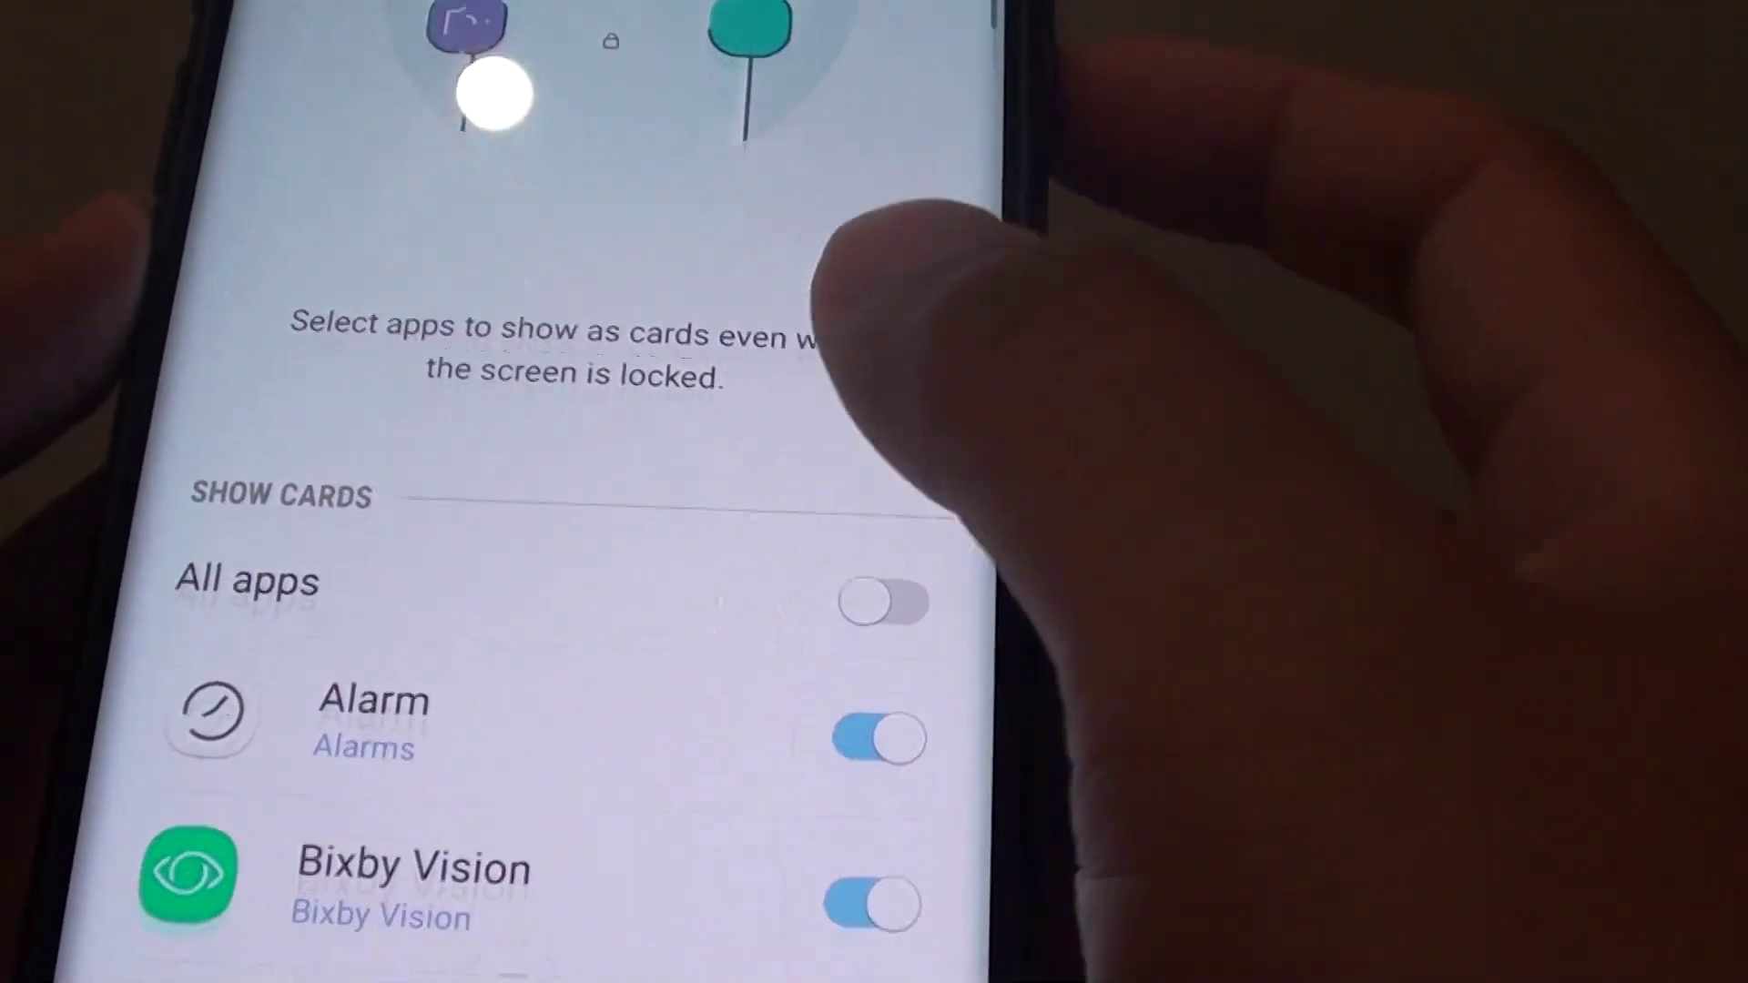